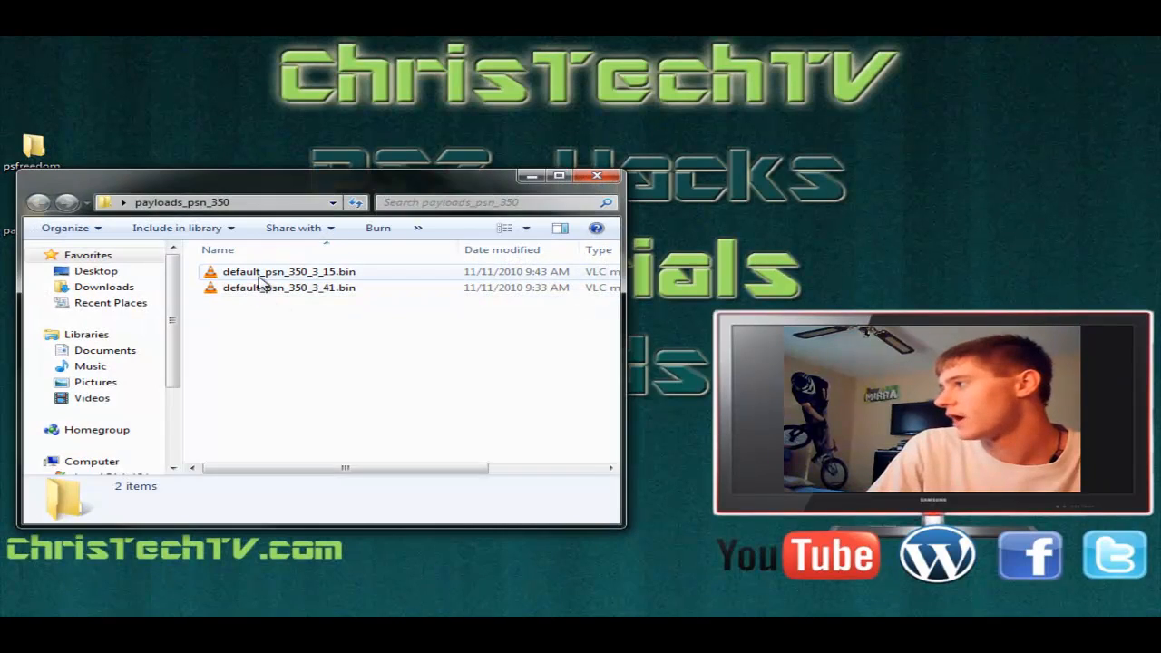
# - Select the 3.15 and 3.41 payload .bin files in payloads_psn_350 before launching WinSCP
pyautogui.click(289, 272)
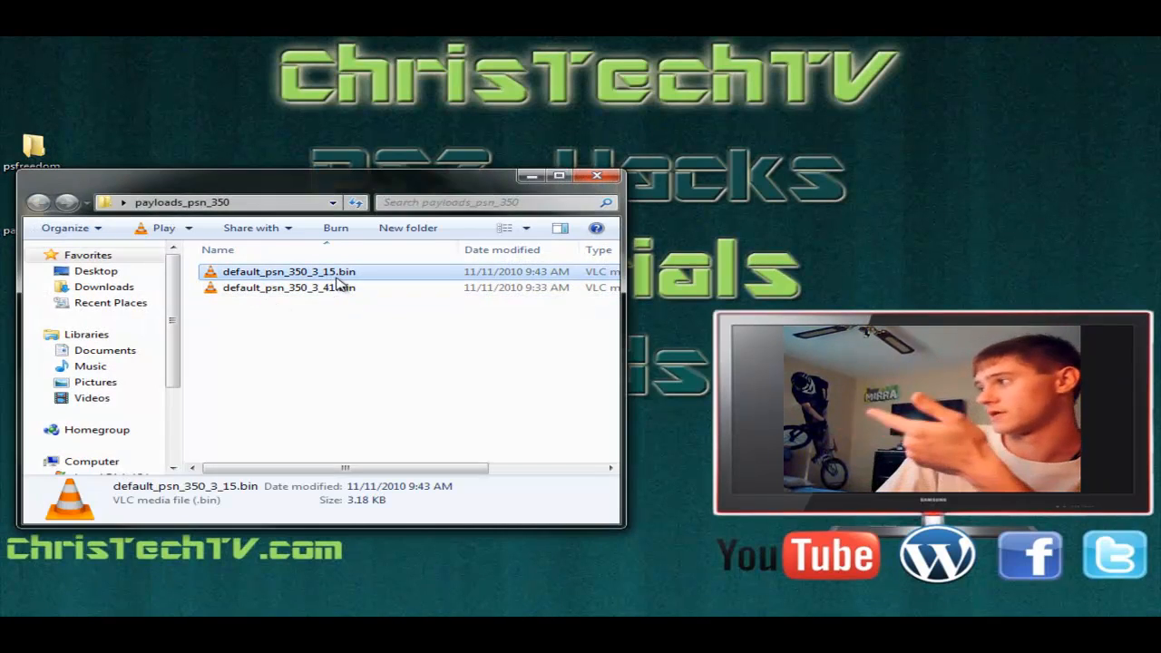
pyautogui.click(289, 288)
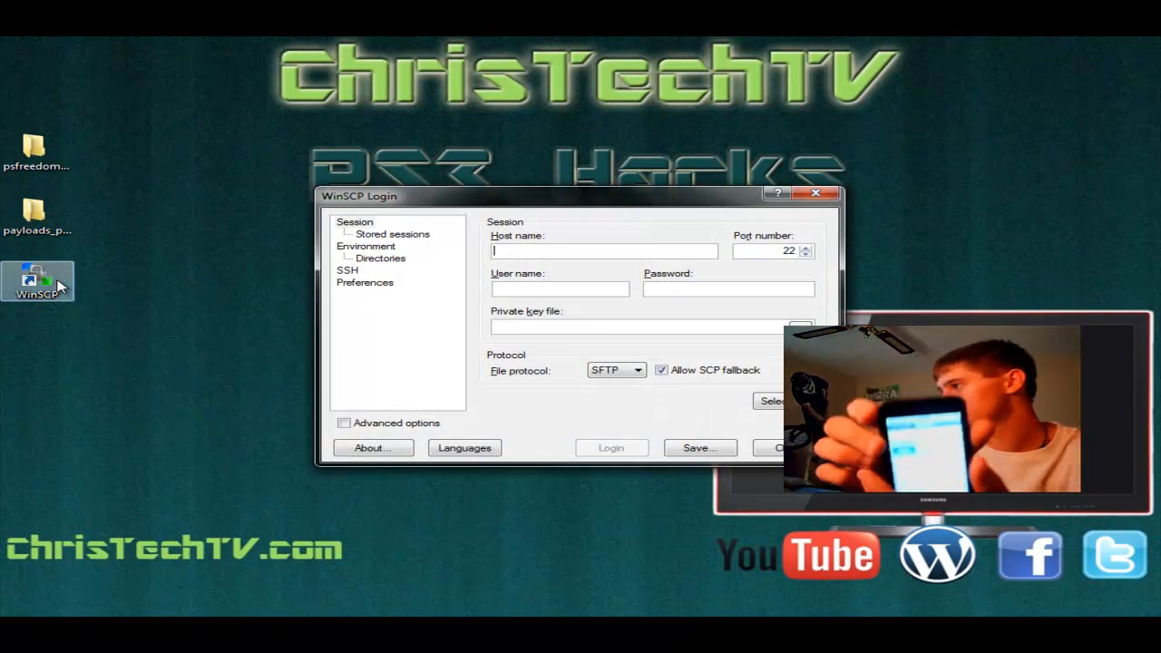
# - Enter host 192.168.2.28, user root with its password, and choose SCP as the file protocol
pyautogui.moveTo(572, 196); pyautogui.dragTo(299, 210)
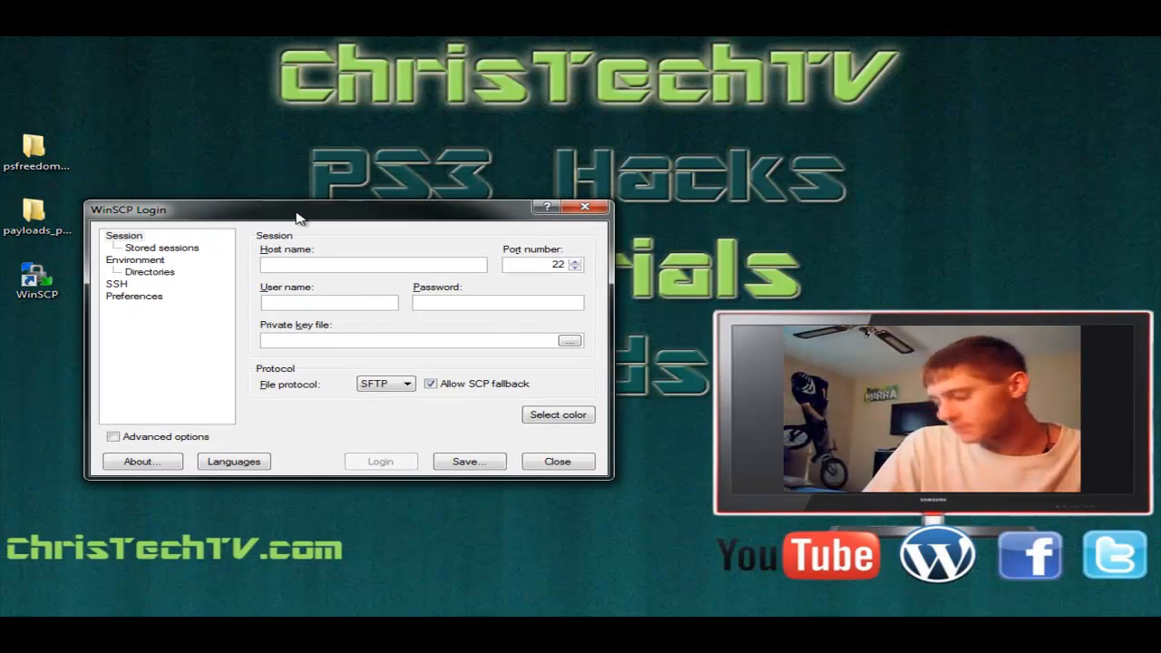
pyautogui.write('1')
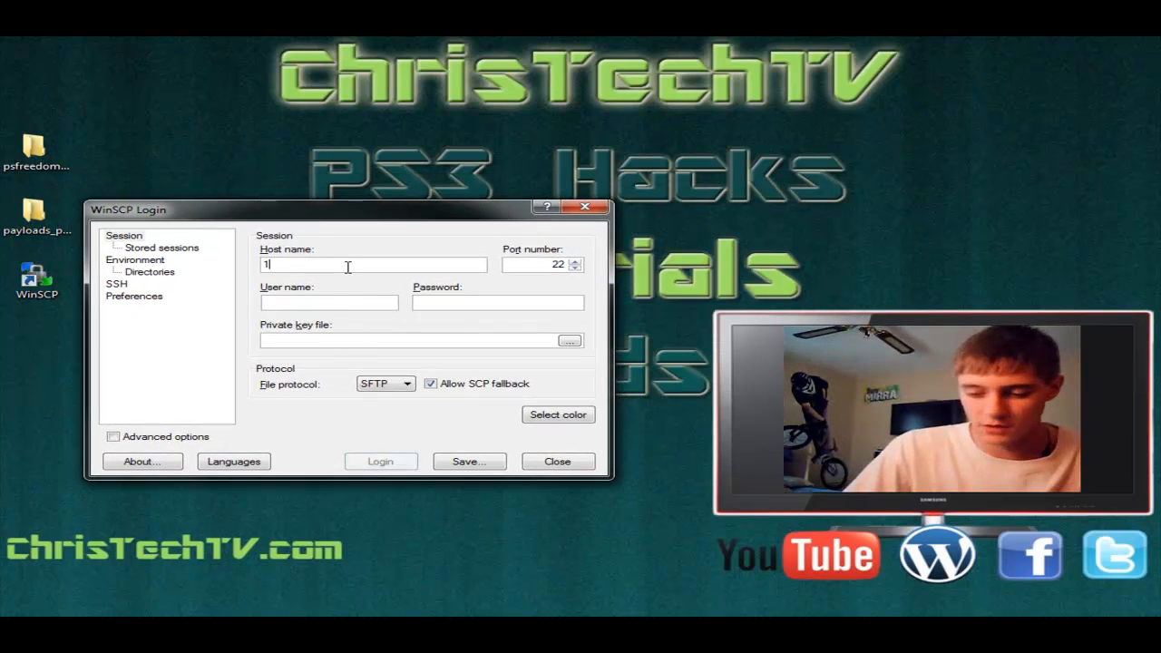
pyautogui.write('92.168.2.28')
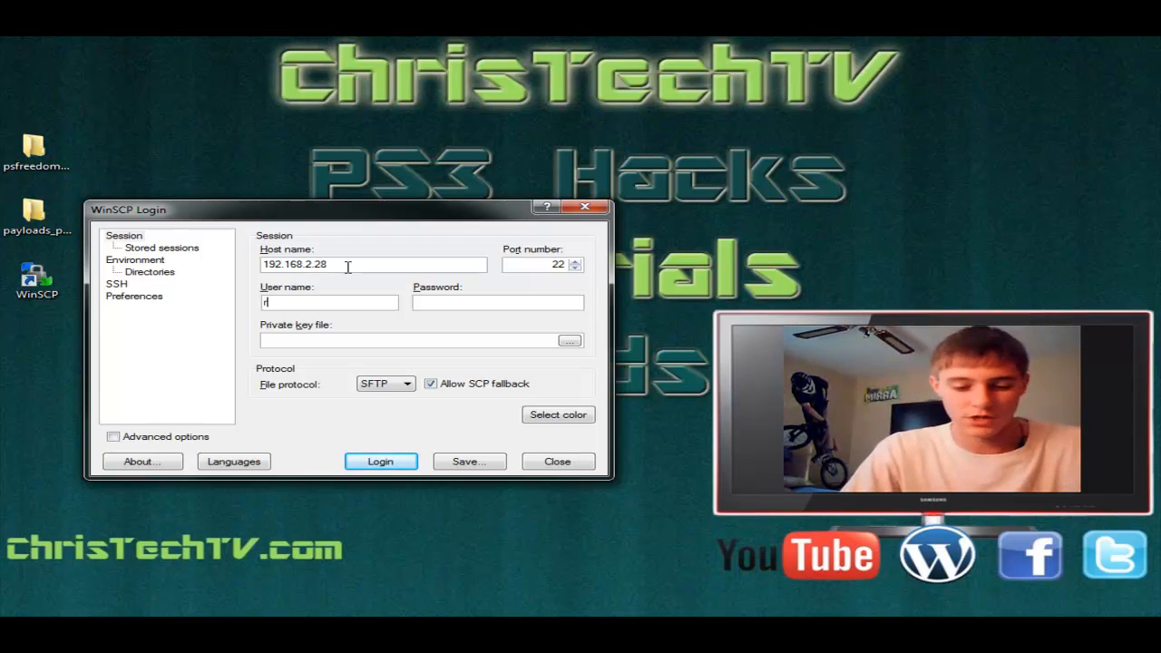
pyautogui.write('oot')
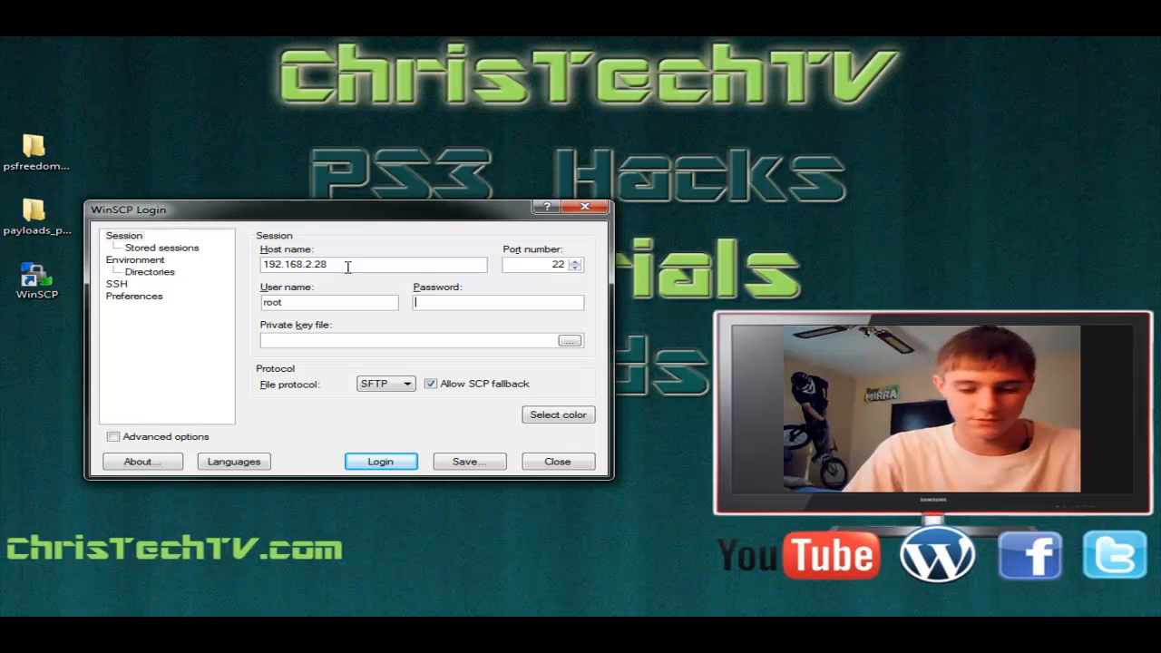
pyautogui.write('password')
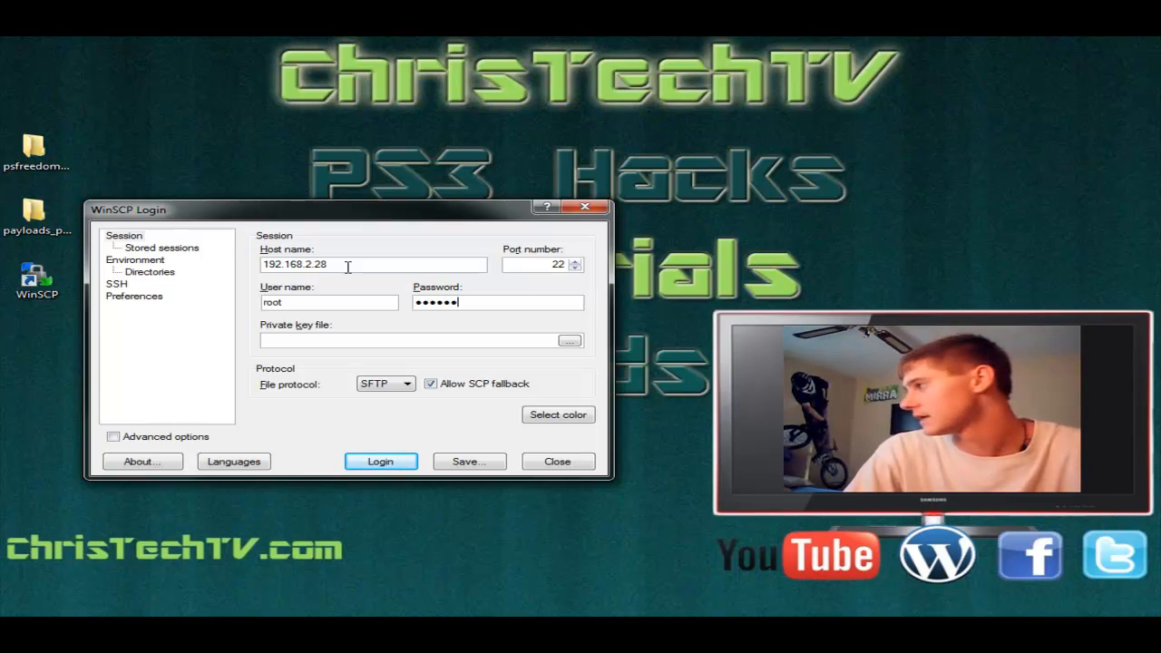
pyautogui.moveTo(411, 402)
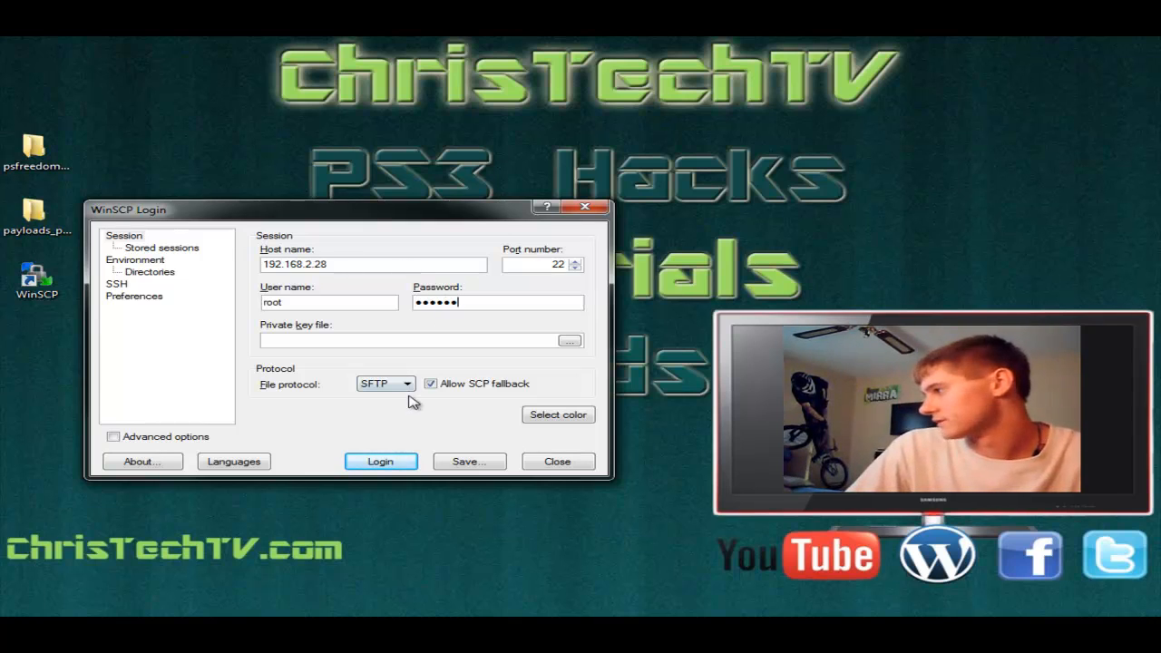
pyautogui.click(385, 383)
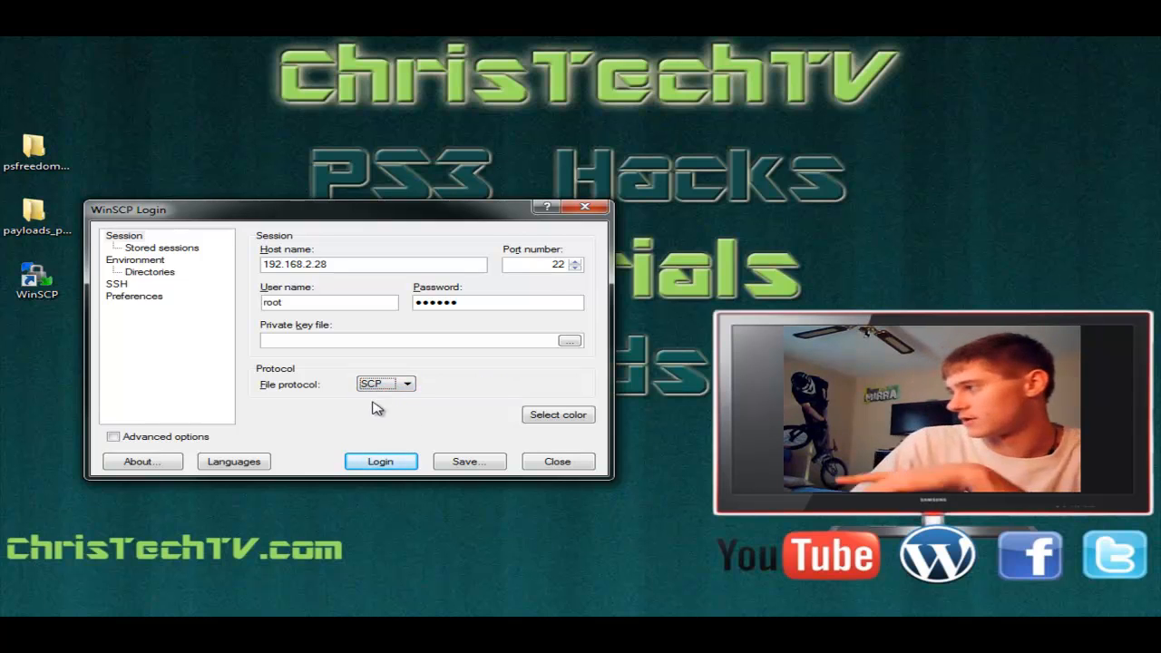
pyautogui.click(380, 462)
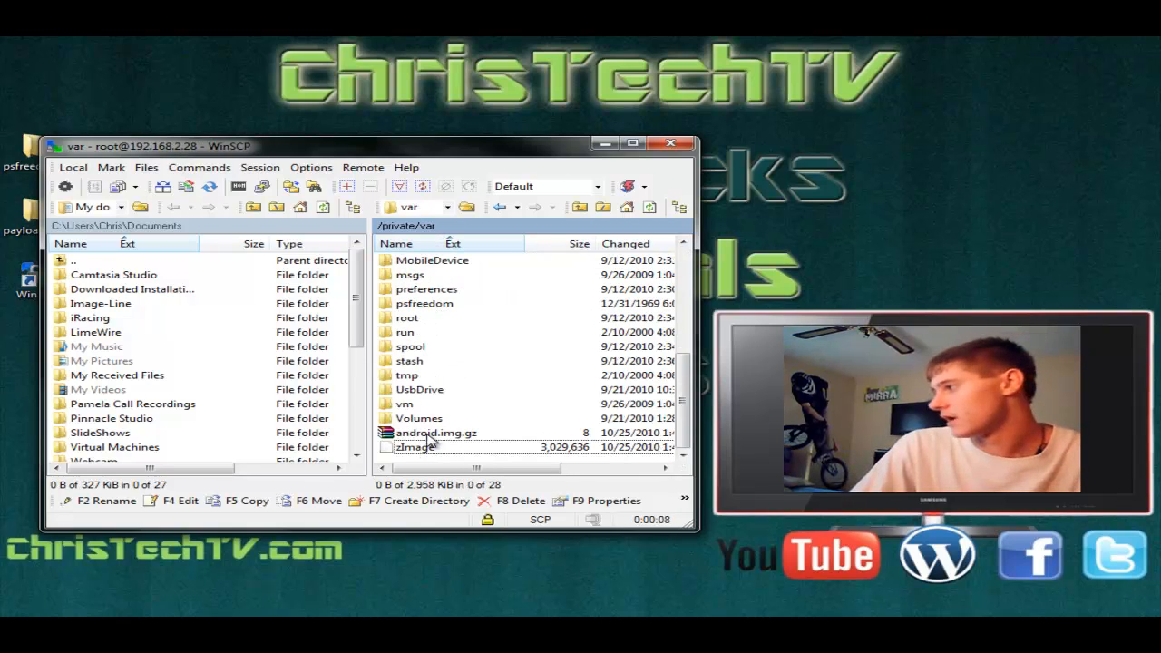
# - Log in and copy zImage and android.img.gz to /private/var, answering Yes to All to overwrite
pyautogui.click(435, 446)
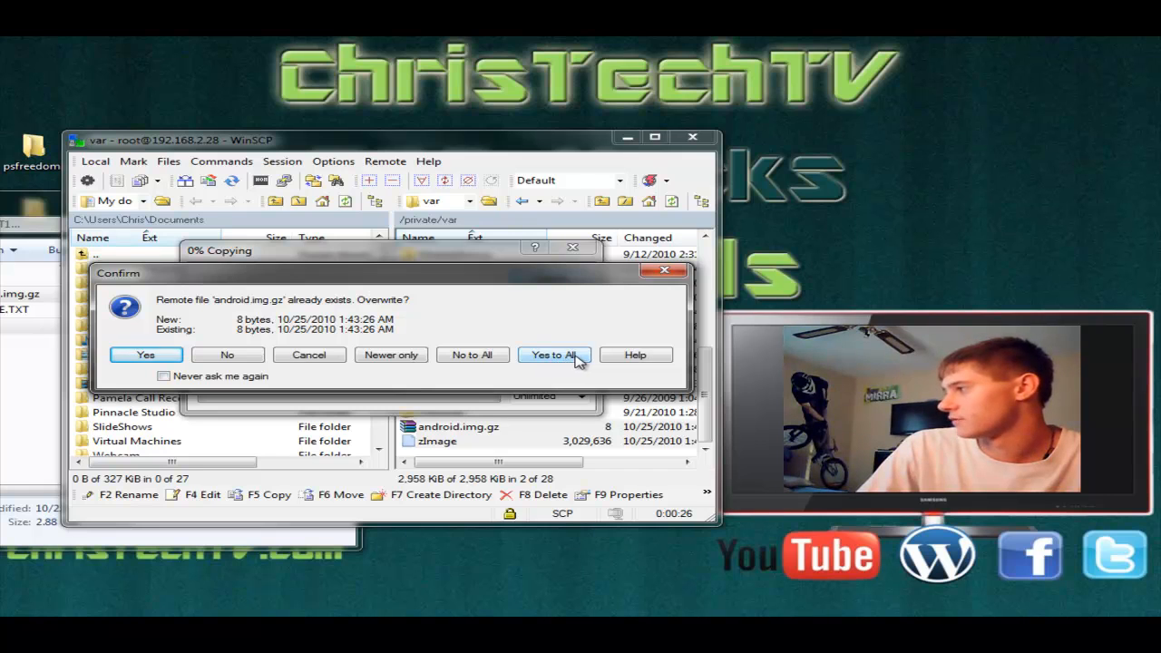
pyautogui.click(552, 355)
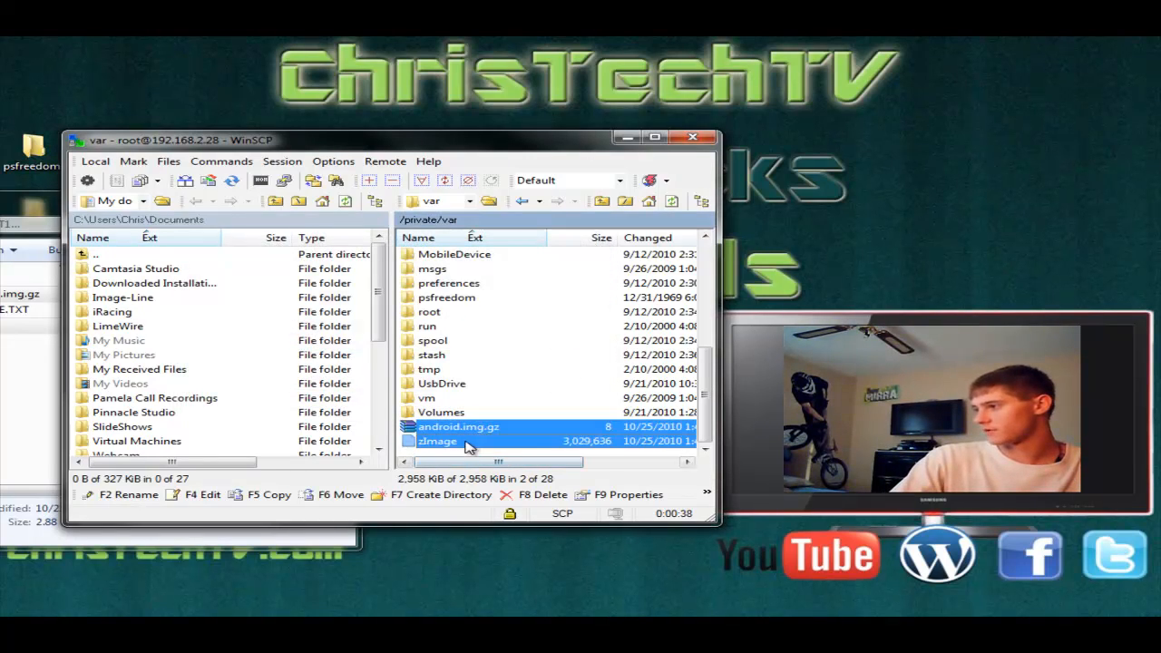
# - Show the Properties of the selected android.img.gz and zImage in /private/var
pyautogui.hscroll(3)
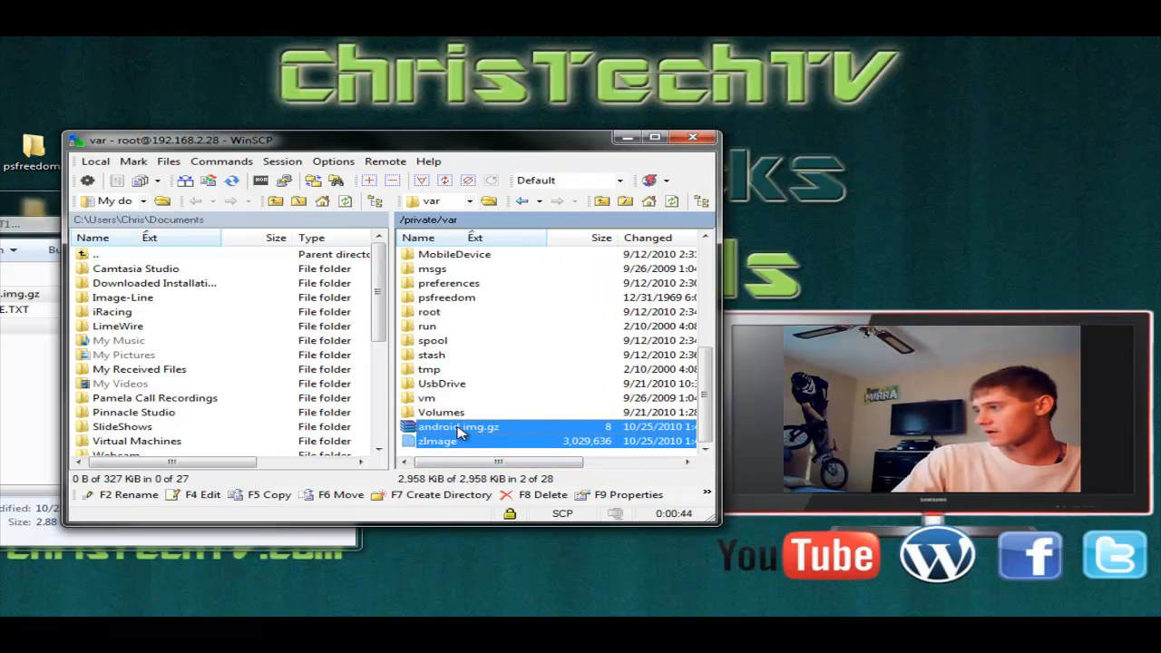
pyautogui.rightClick(458, 426)
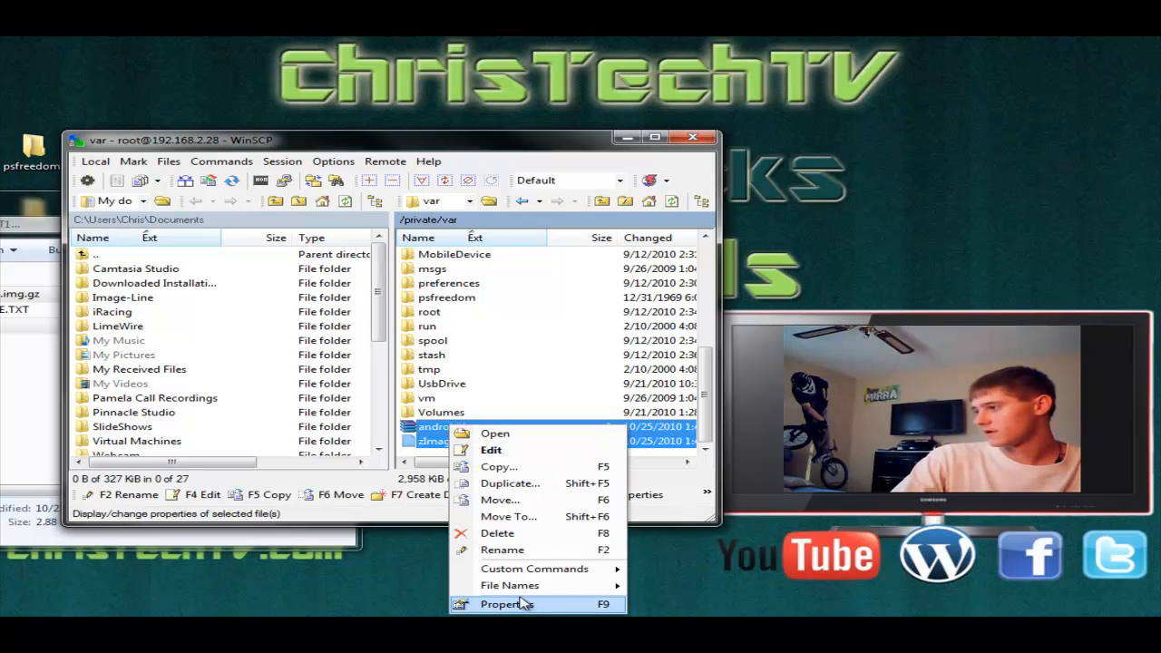
pyautogui.click(506, 605)
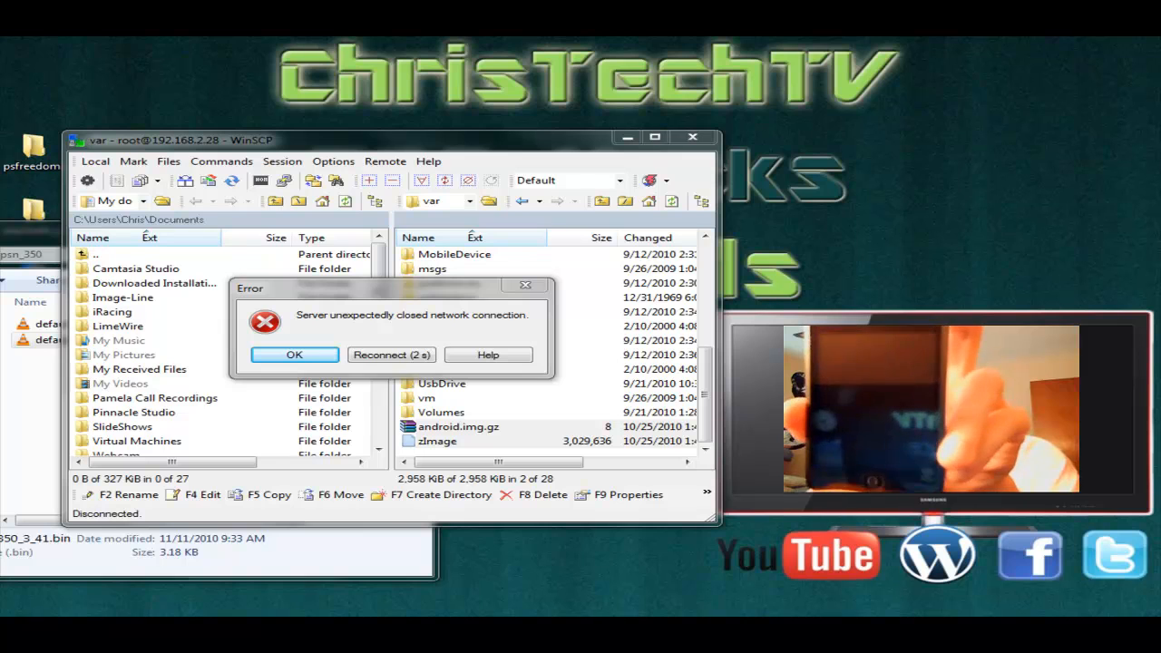
# - Acknowledge the unexpected-disconnection and connection-timed-out errors so WinSCP reconnects to /private/var
pyautogui.click(294, 355)
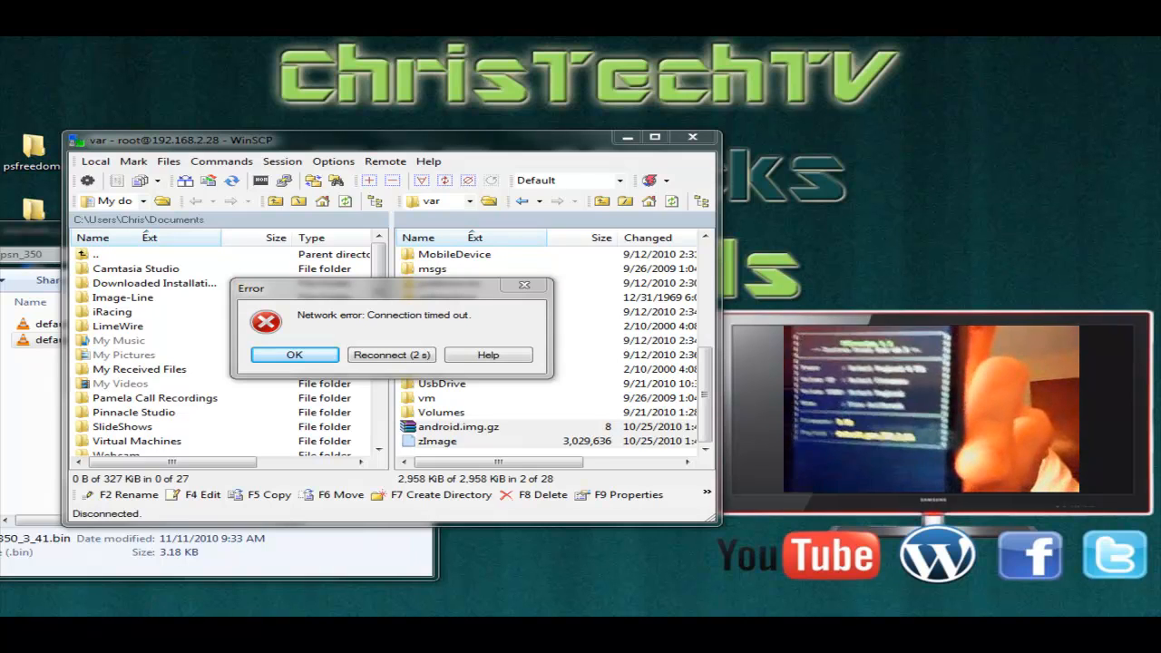
pyautogui.click(294, 355)
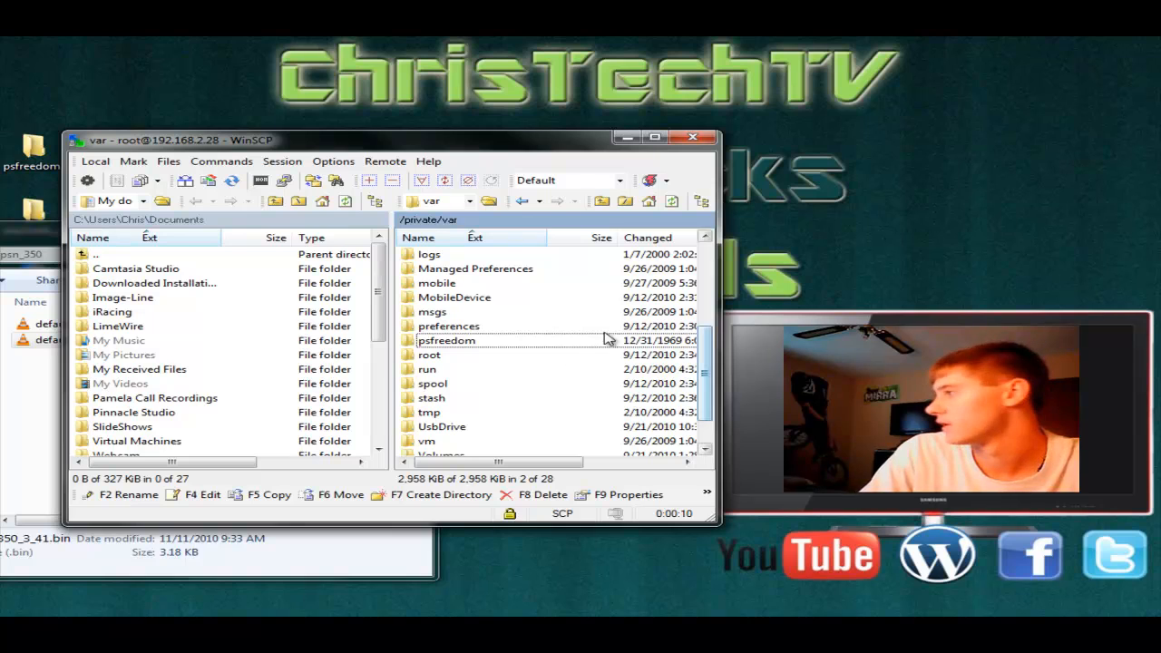
# - Navigate the remote pane into /private/var/psfreedom/payloads/3.41
pyautogui.doubleClick(447, 340)
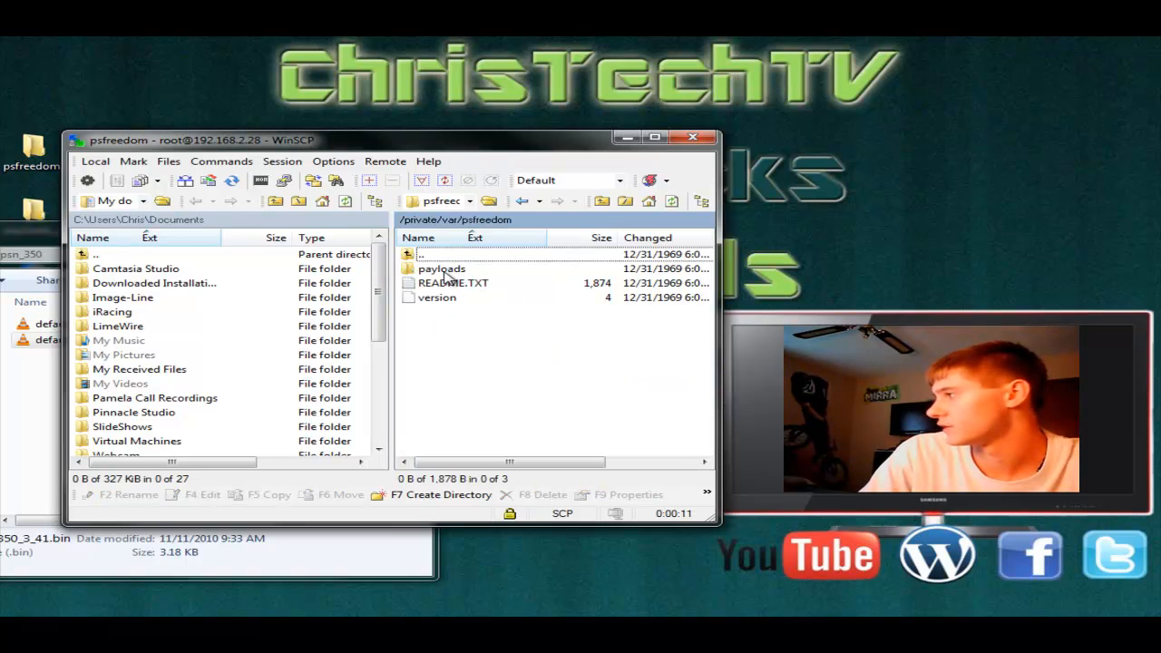
pyautogui.doubleClick(441, 269)
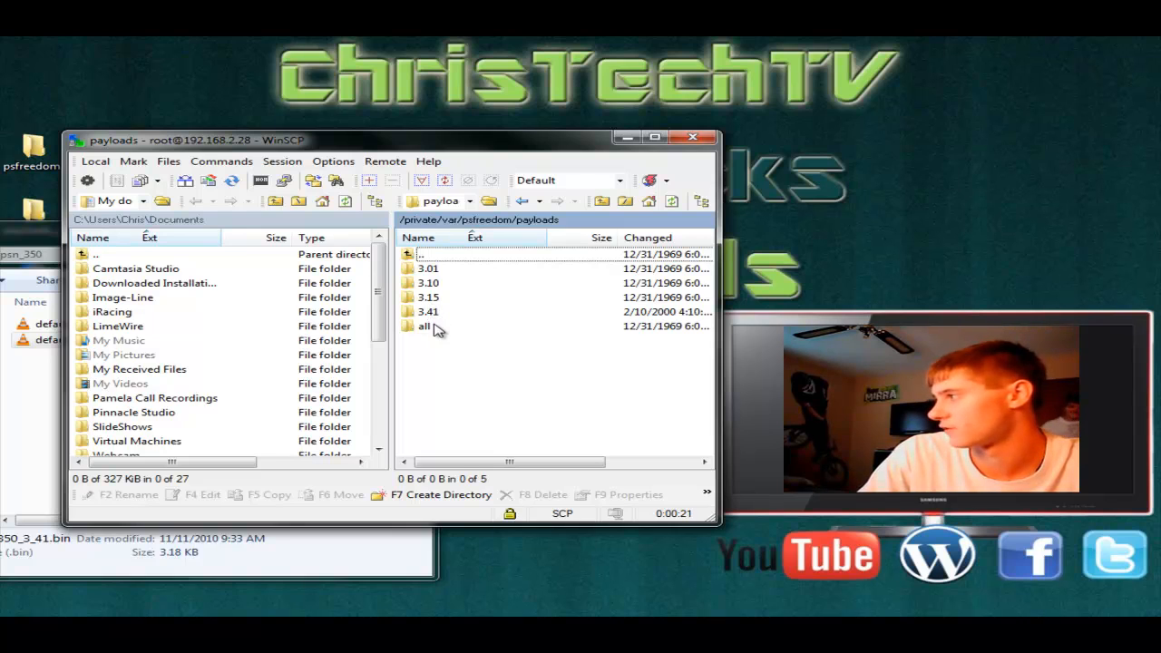
pyautogui.doubleClick(428, 311)
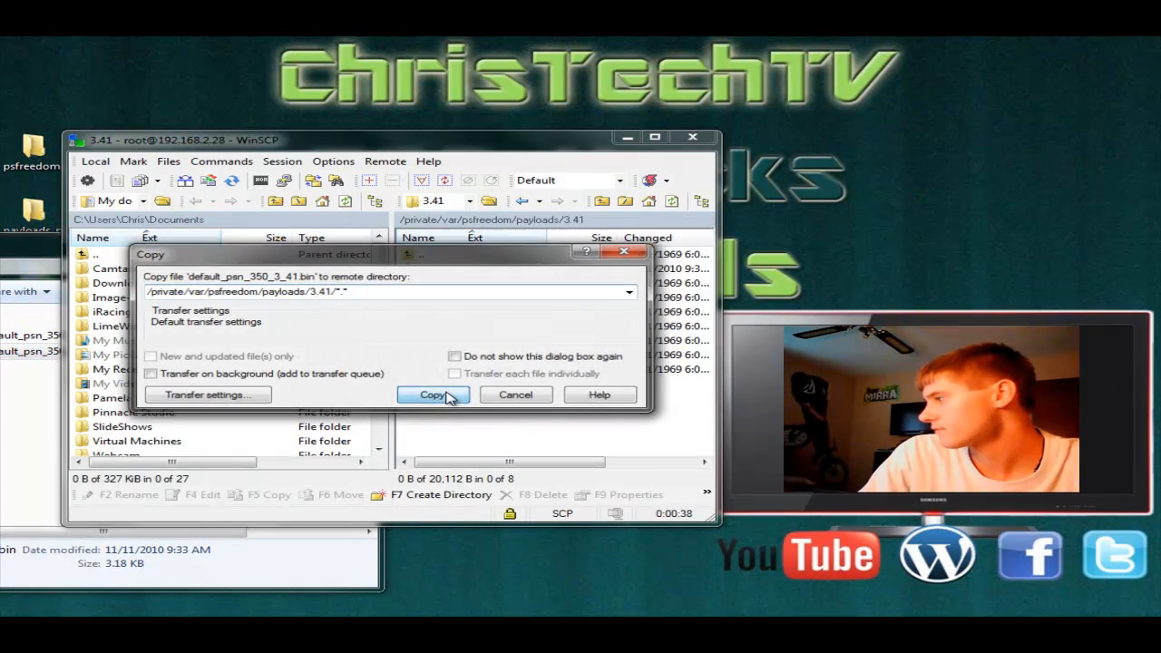
# - Copy default_psn_350_3_41.bin into the 3.41 folder with Yes to All, then begin closing WinSCP
pyautogui.click(432, 394)
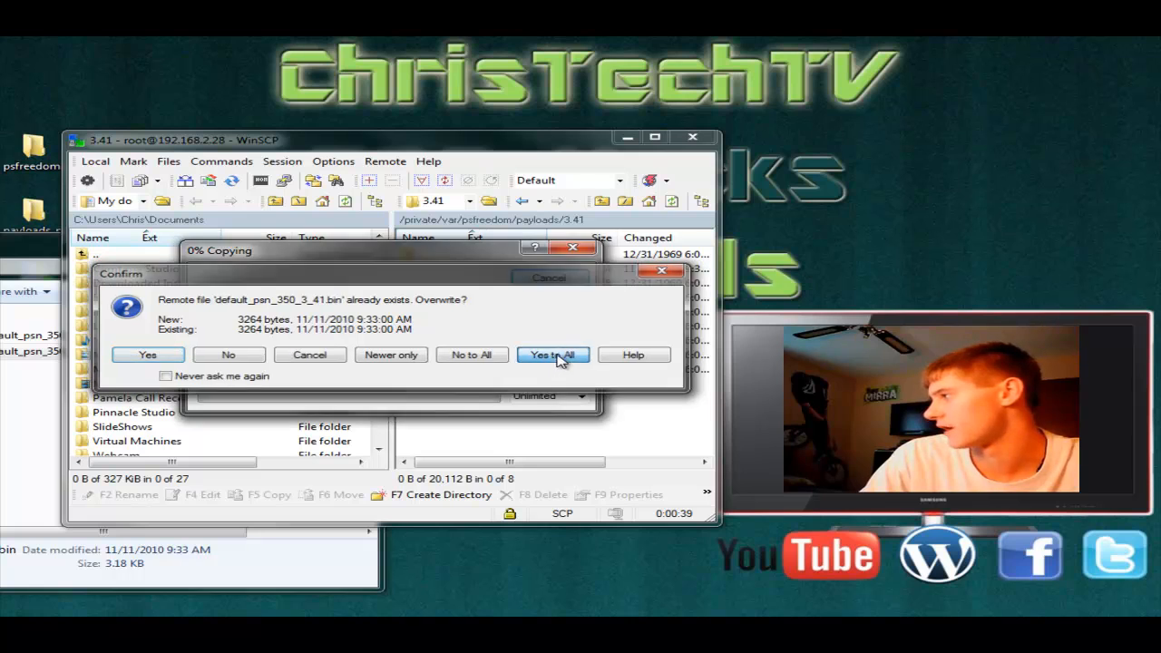
pyautogui.click(554, 354)
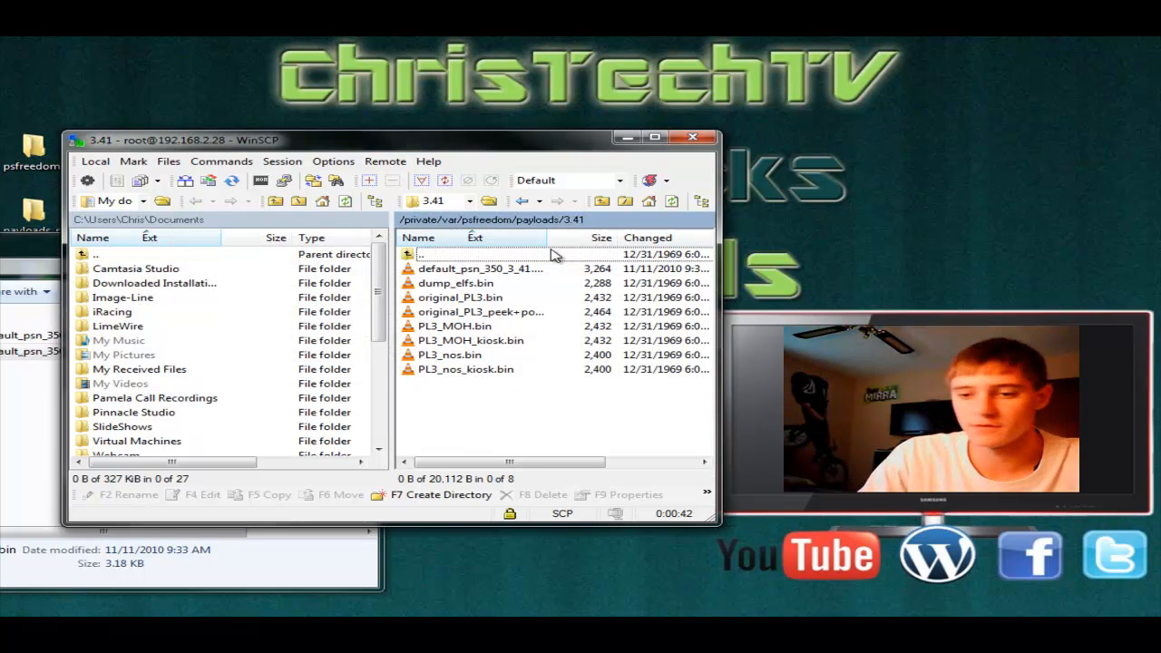
pyautogui.click(692, 138)
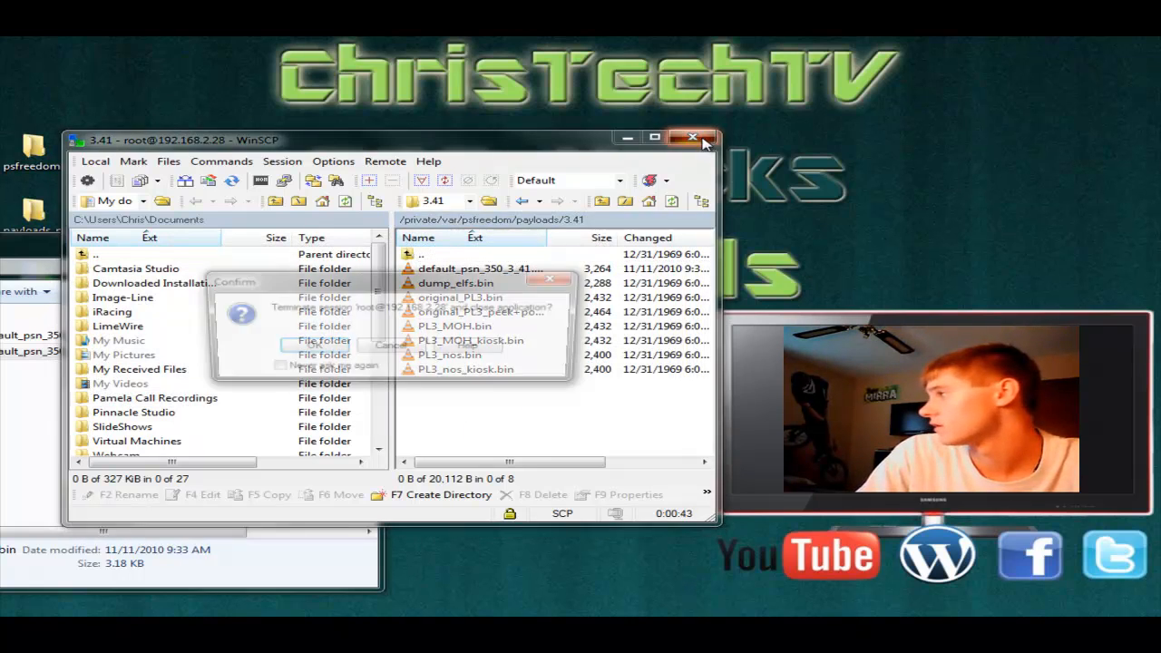
# - Confirm terminating the WinSCP session and close the Explorer payloads window
pyautogui.click(692, 138)
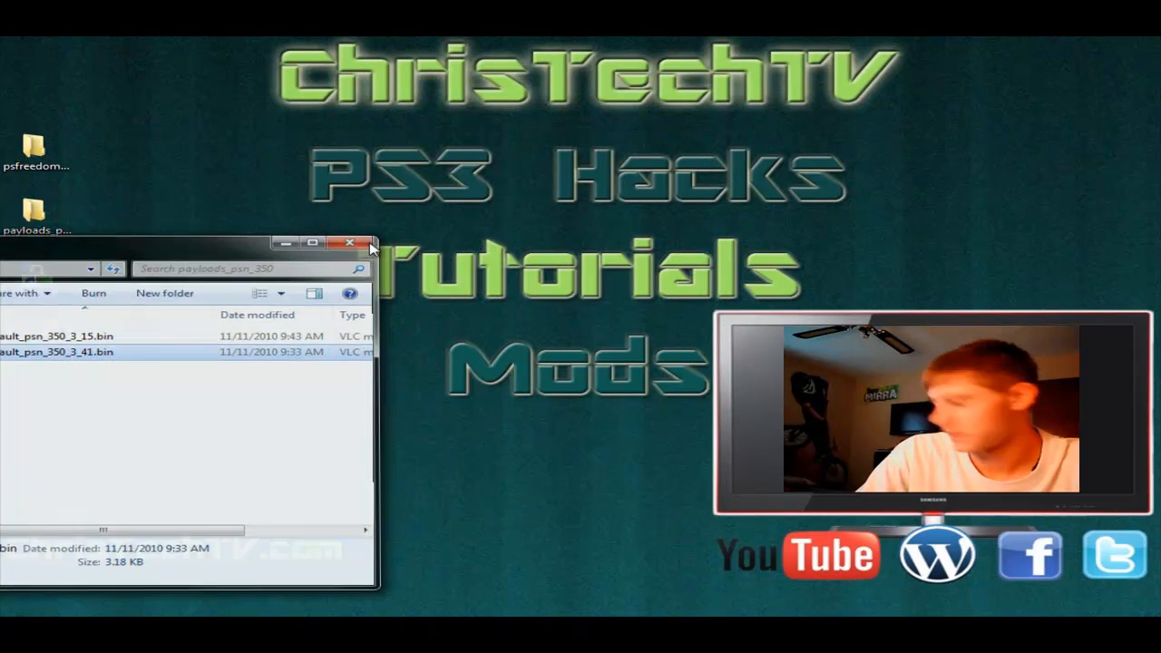
pyautogui.click(349, 243)
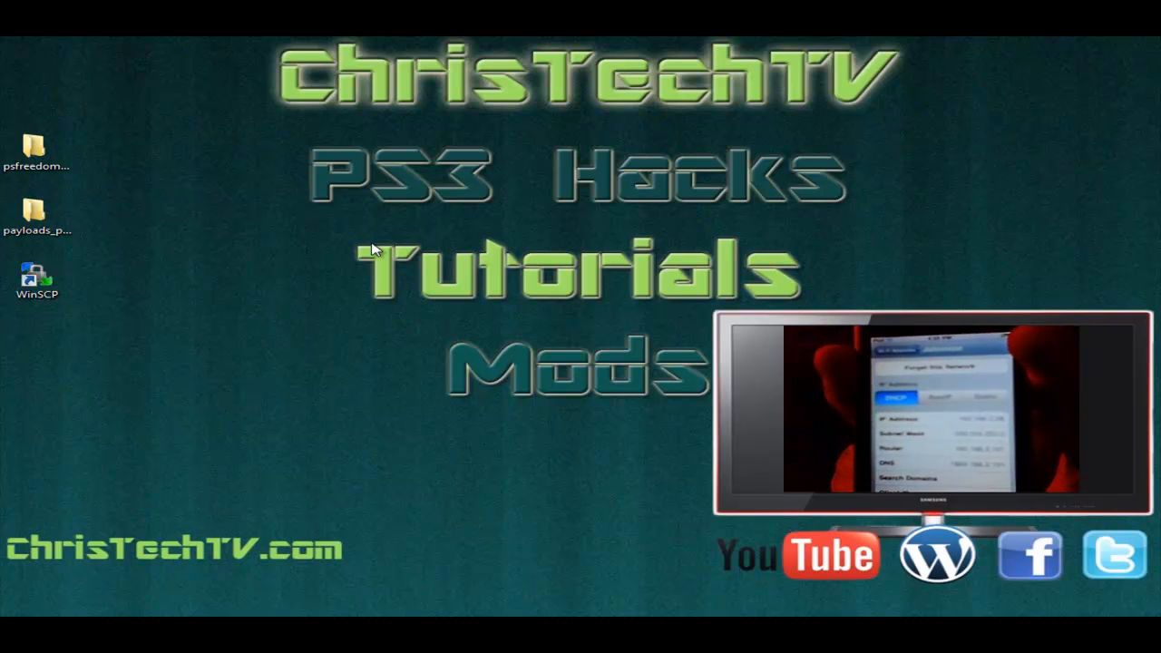